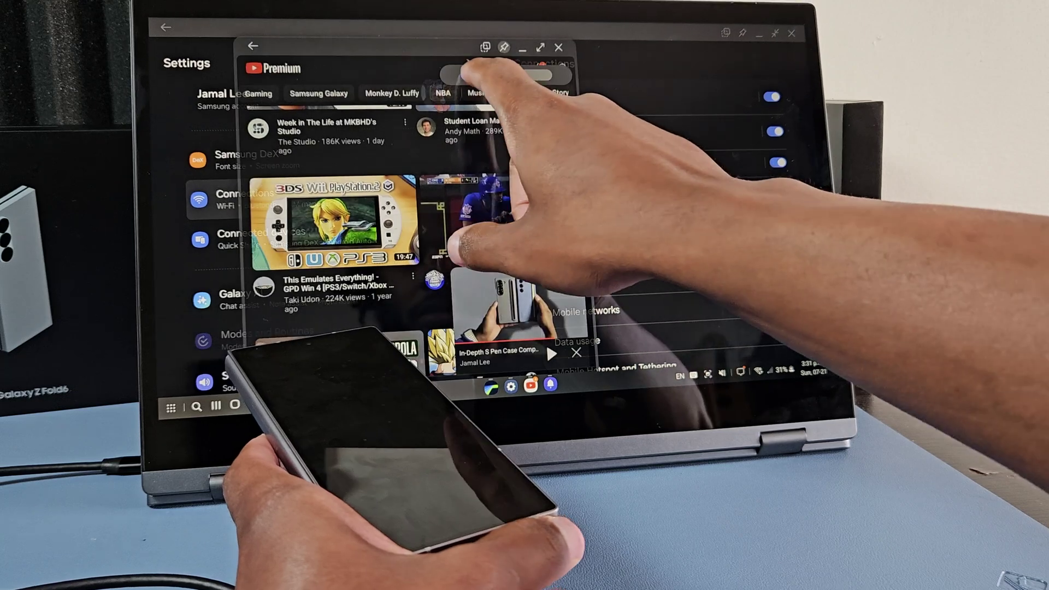
# Show the YouTube Cast to list with Google Nest Home, Living Room TV and Link with TV code
pyautogui.click(517, 65)
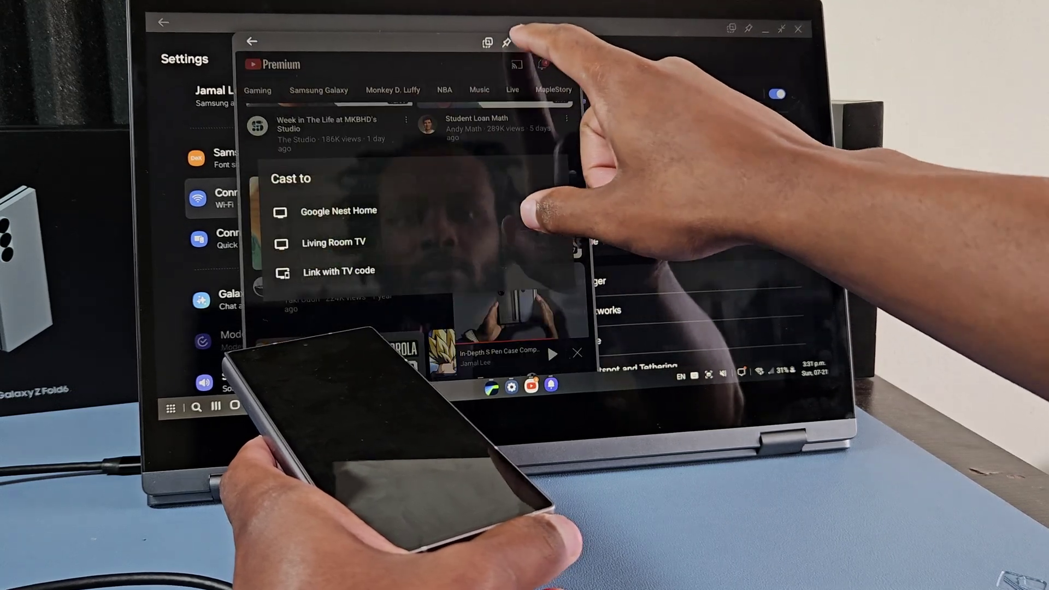